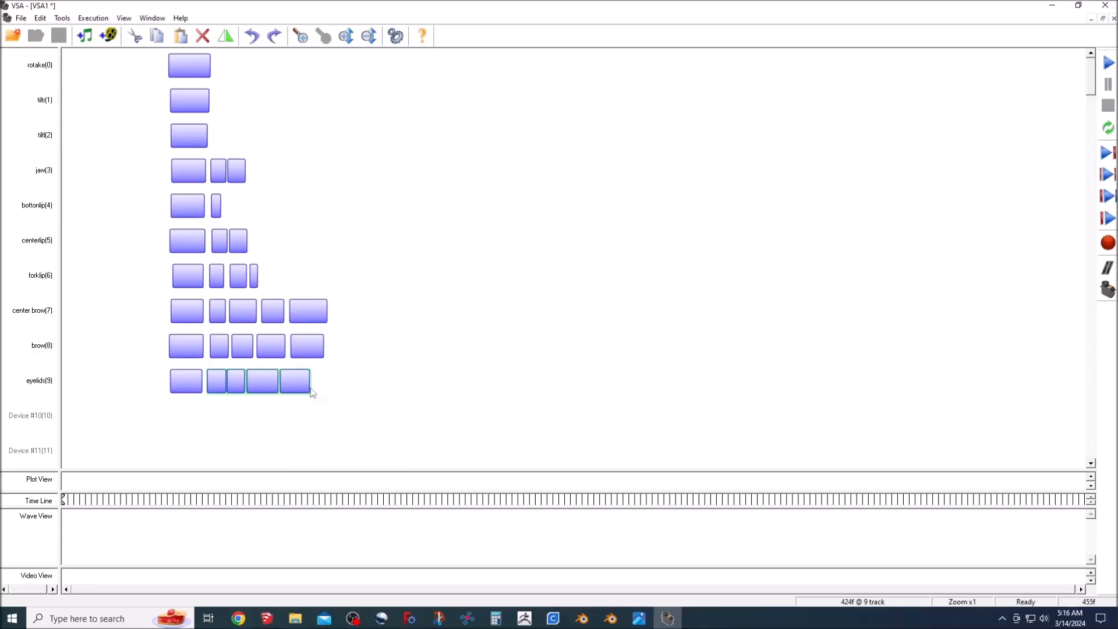
Step: Paste another run of copied blink blocks after the last block on the eyelids track
right_click(310, 393)
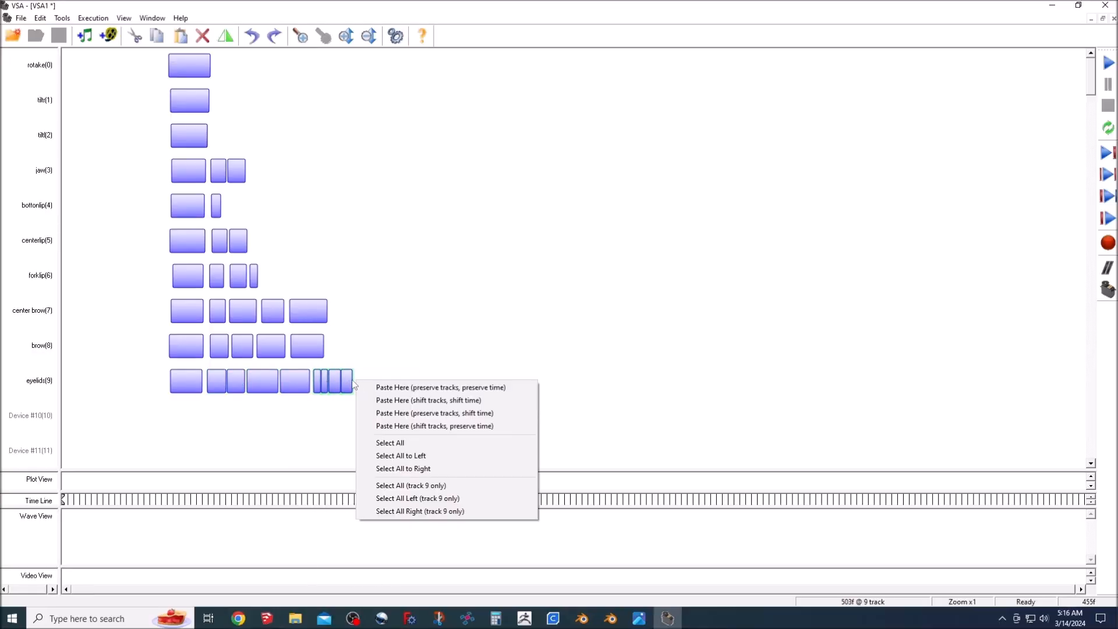